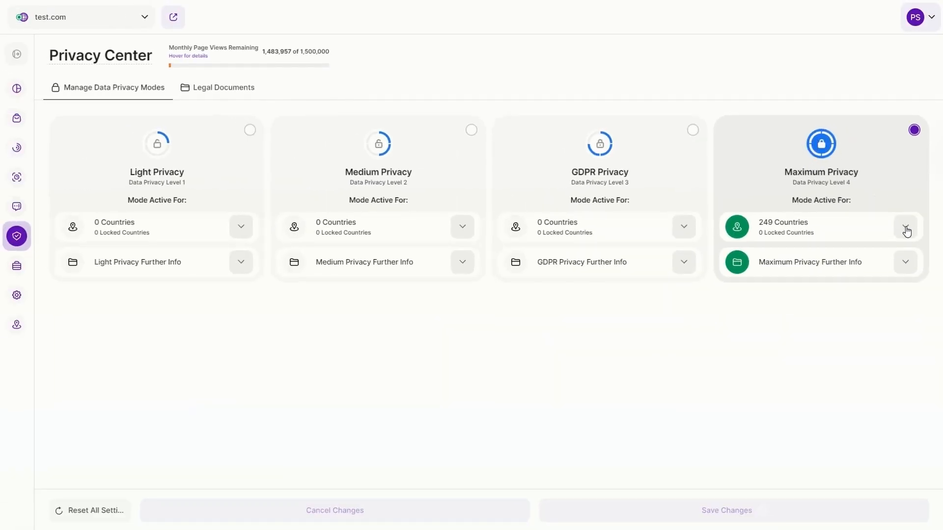
Expand the Maximum Privacy country list and browse through it
left_click(904, 227)
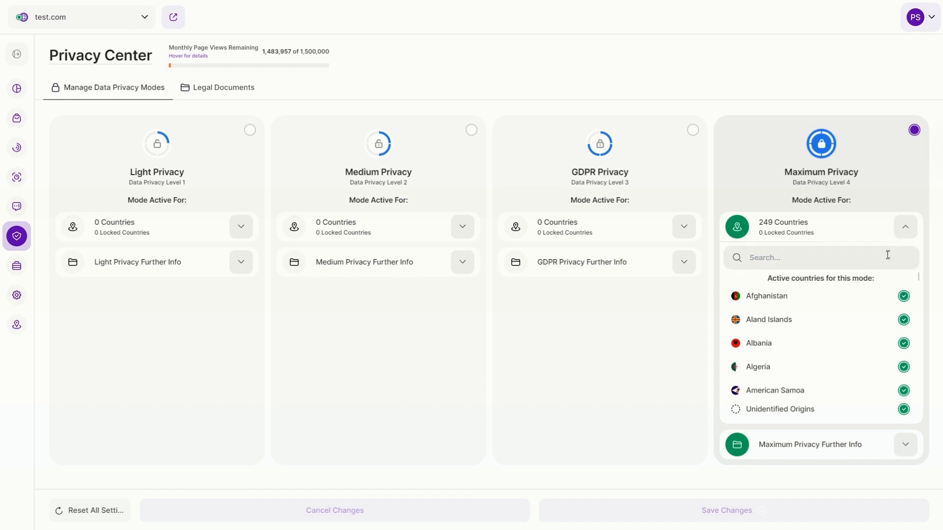
scroll("down", 3)
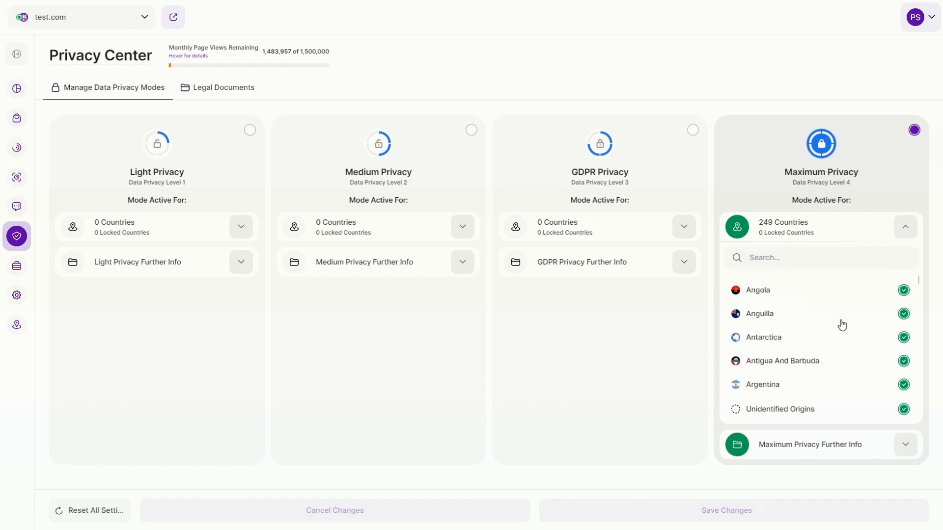
scroll("down", 3)
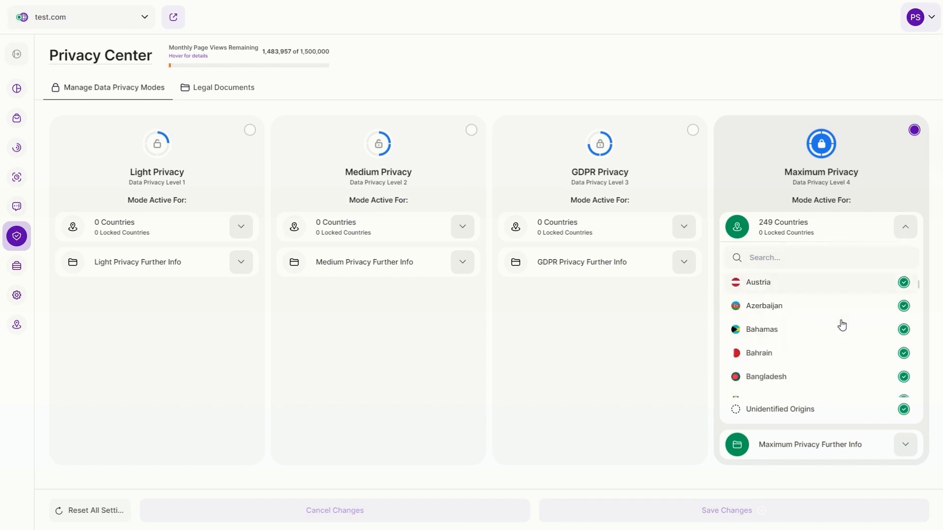
scroll("down", 3)
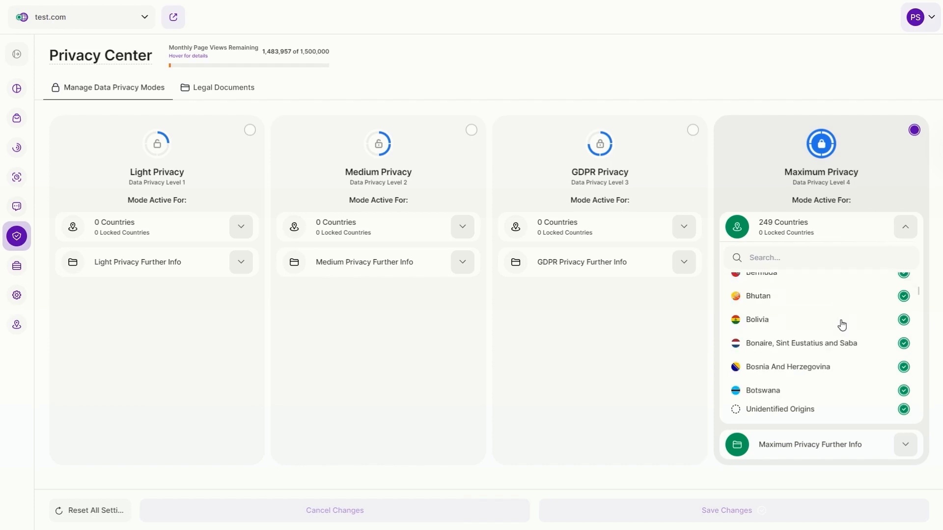
scroll("down", 3)
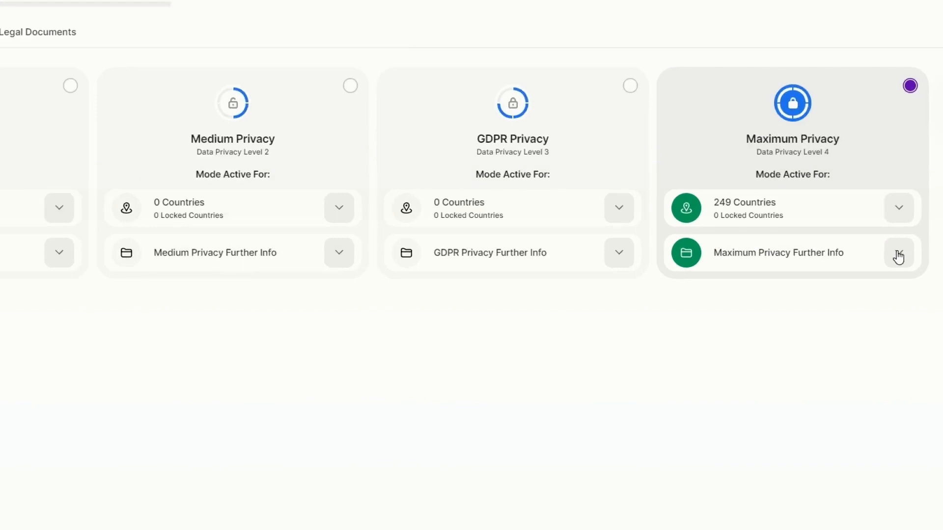
Expand Maximum Privacy Further Info showing no cookies, GDPR & ePrivacy compliance and no IP tracking
left_click(899, 253)
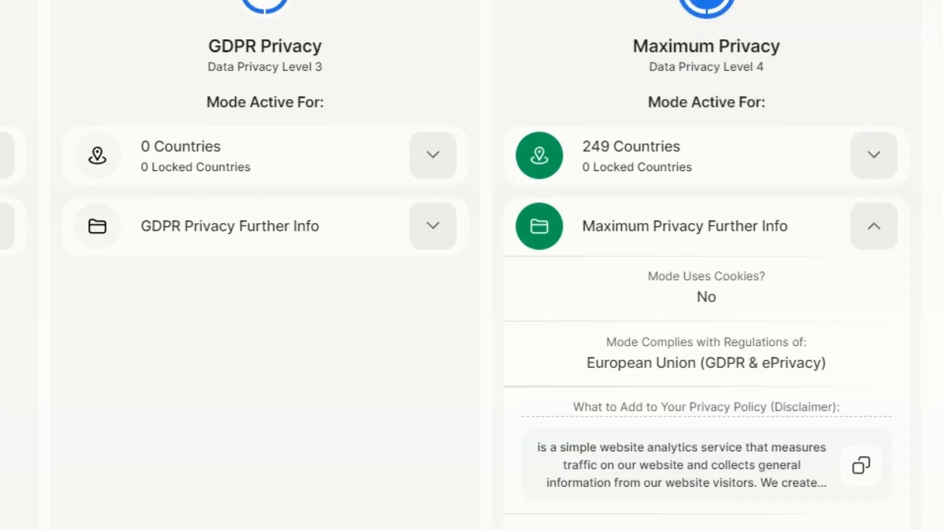
scroll("down", 3)
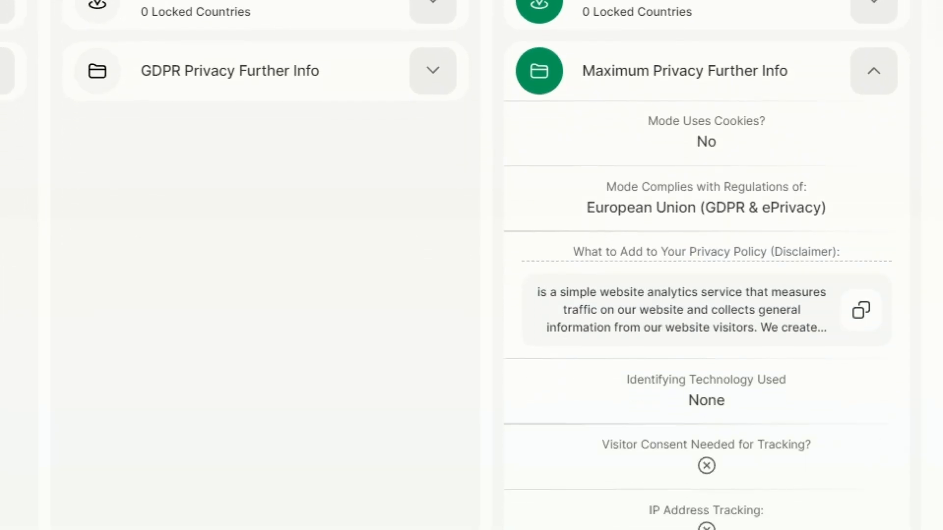
scroll("down", 3)
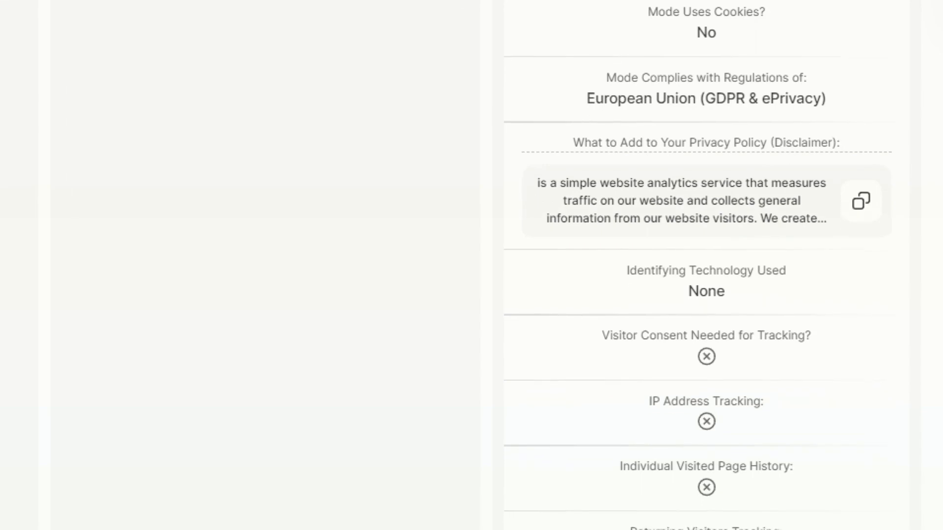
scroll("down", 3)
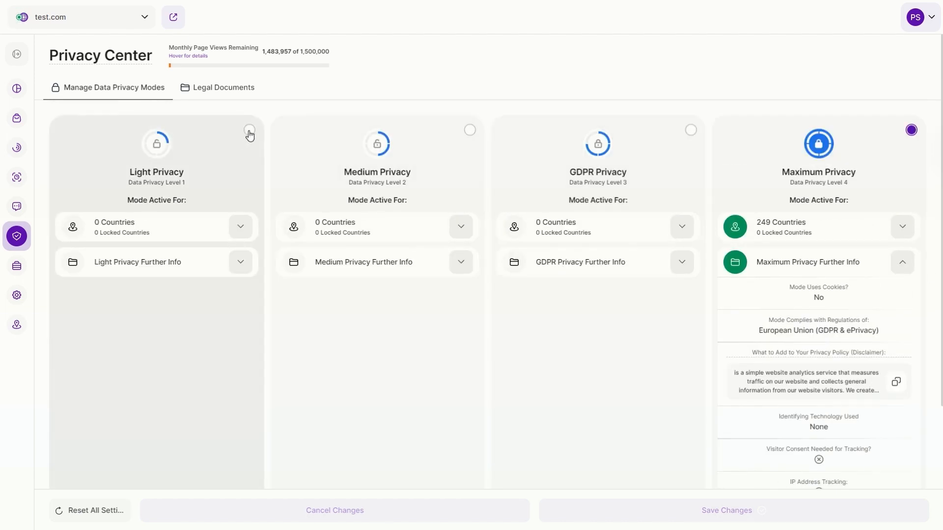
mouse_move(470, 133)
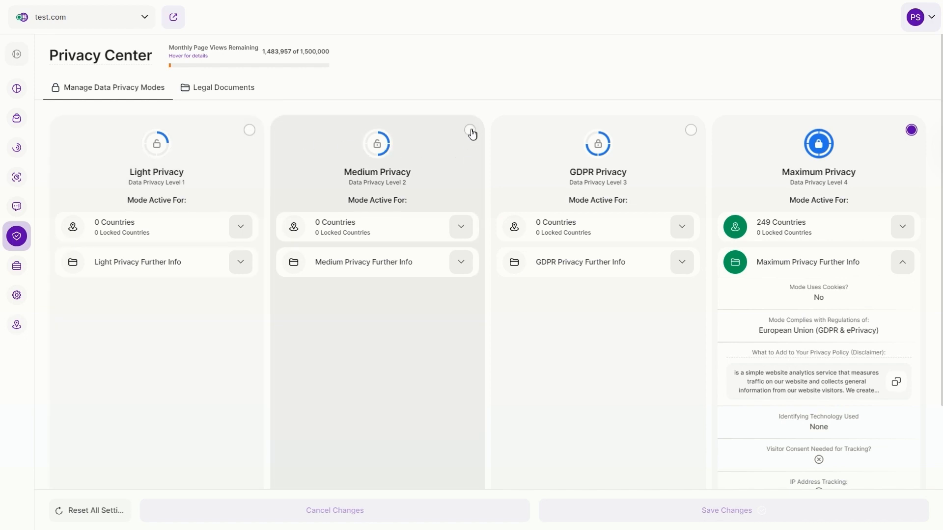
mouse_move(691, 133)
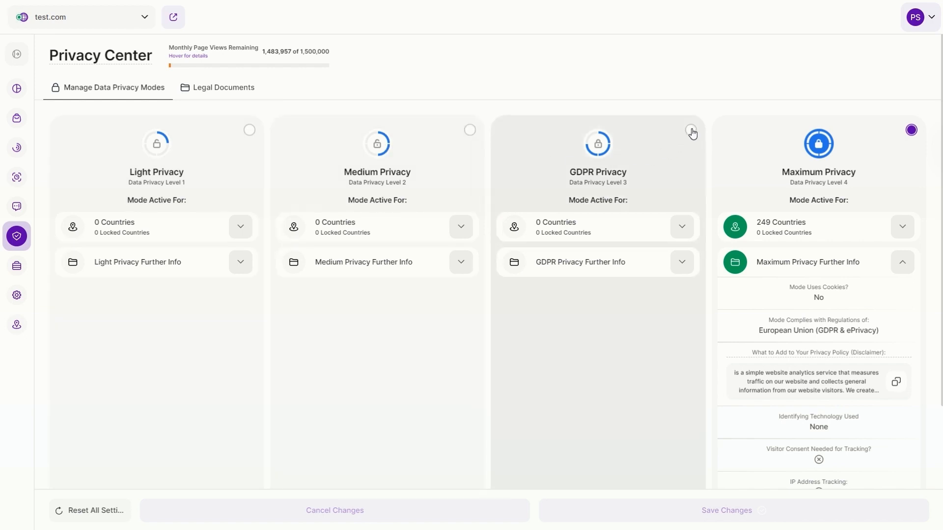
mouse_move(488, 134)
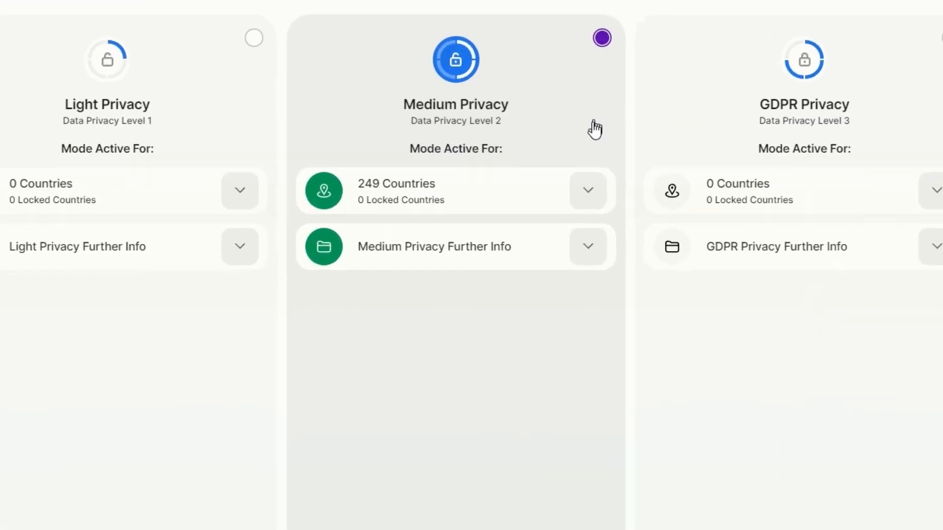
Expand the 249 Countries list on the Medium Privacy card and browse it
left_click(589, 191)
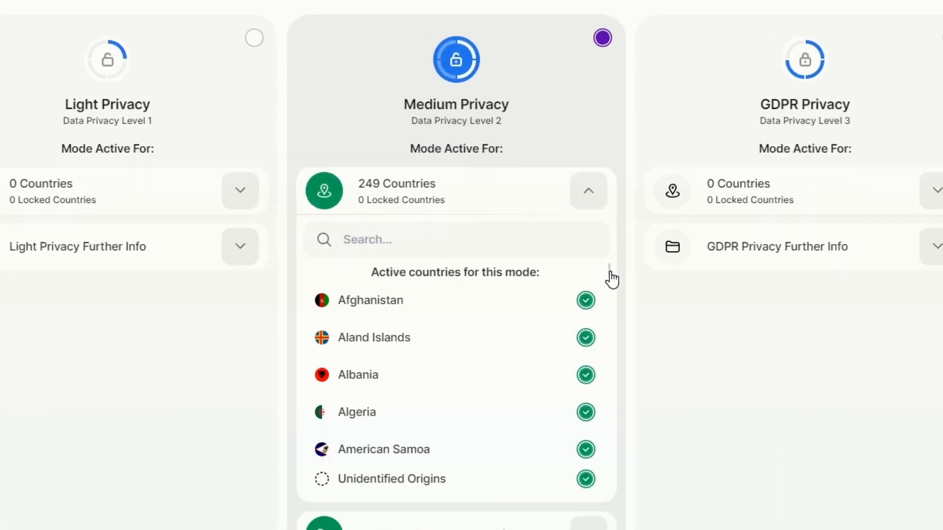
scroll("down", 3)
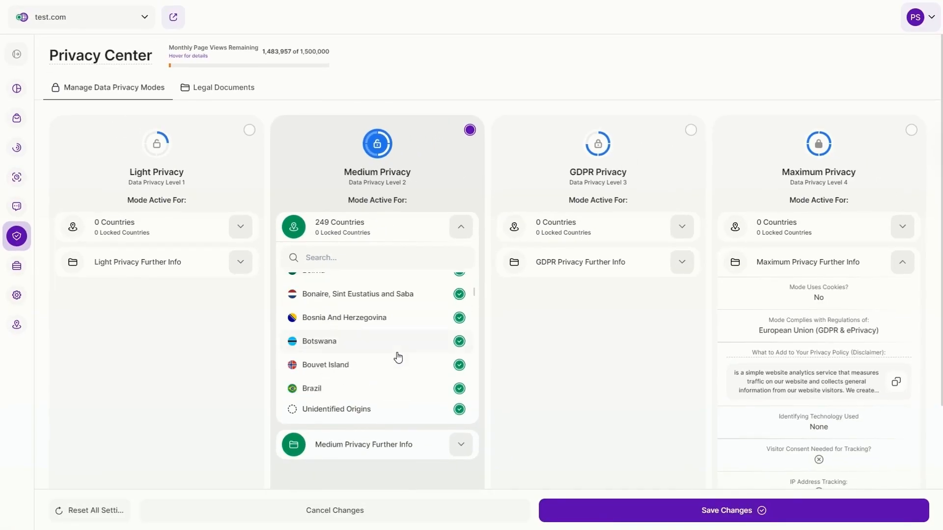
scroll("down", 3)
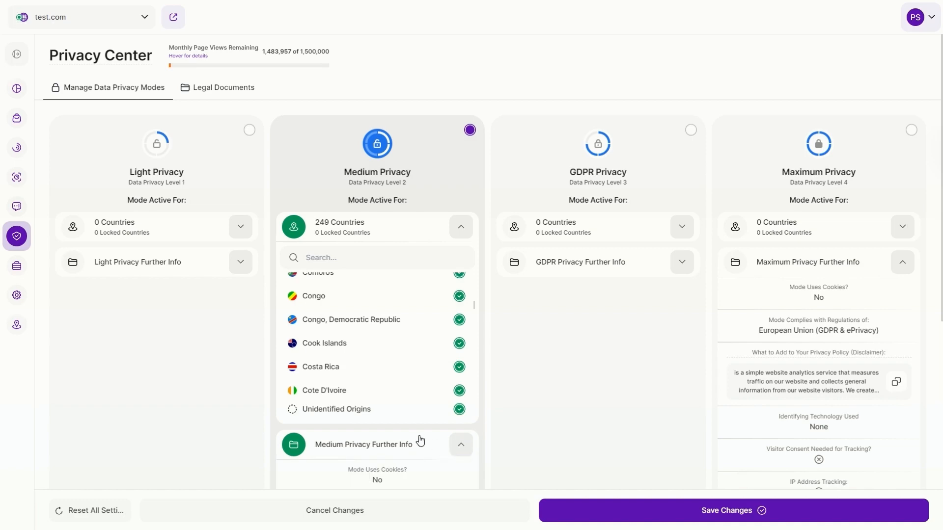
Review Medium Privacy's further info, then switch to the Legal Documents section
scroll("down", 3)
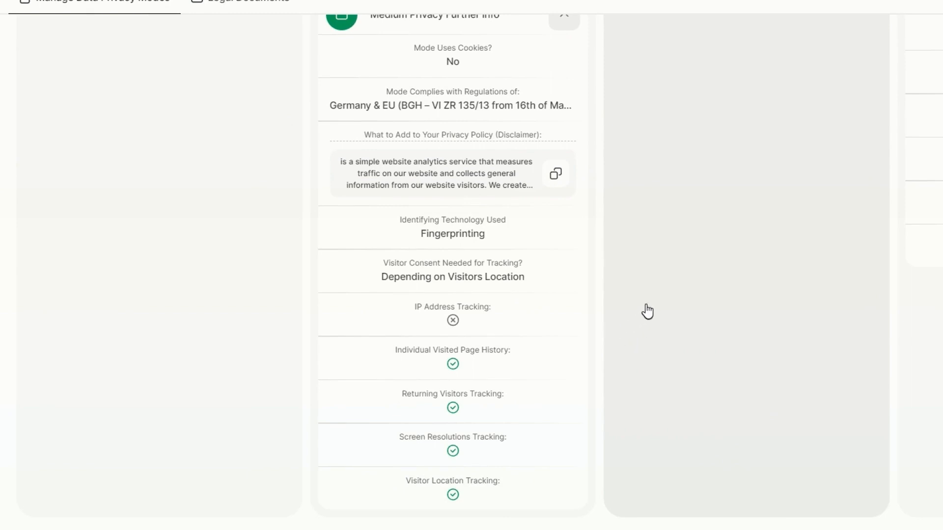
mouse_move(664, 301)
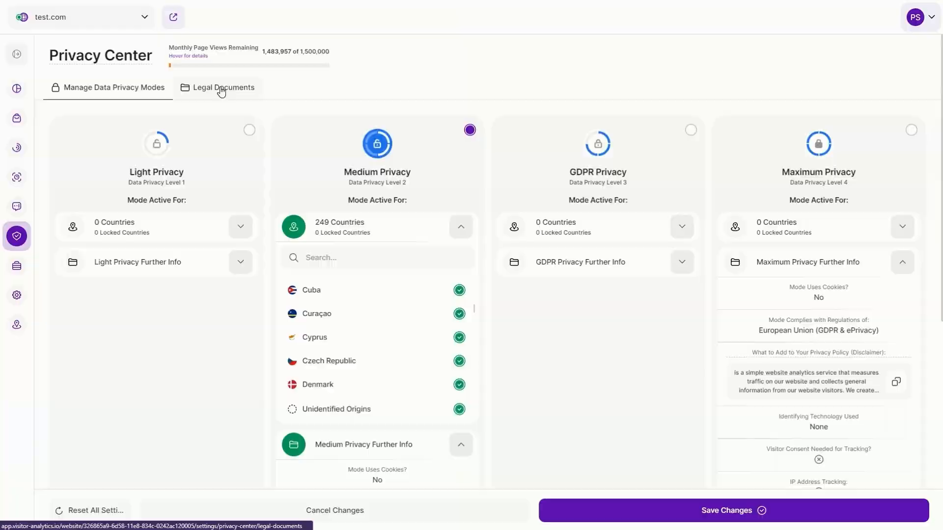
left_click(223, 87)
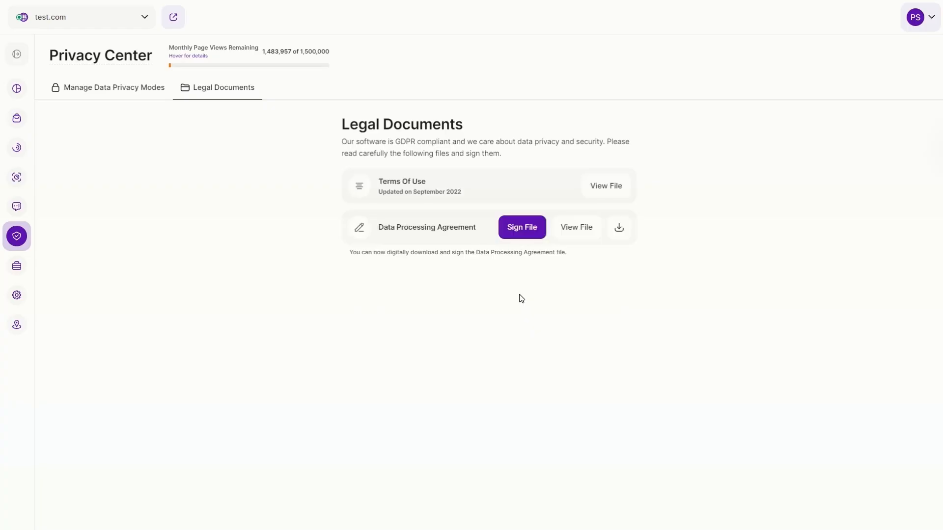